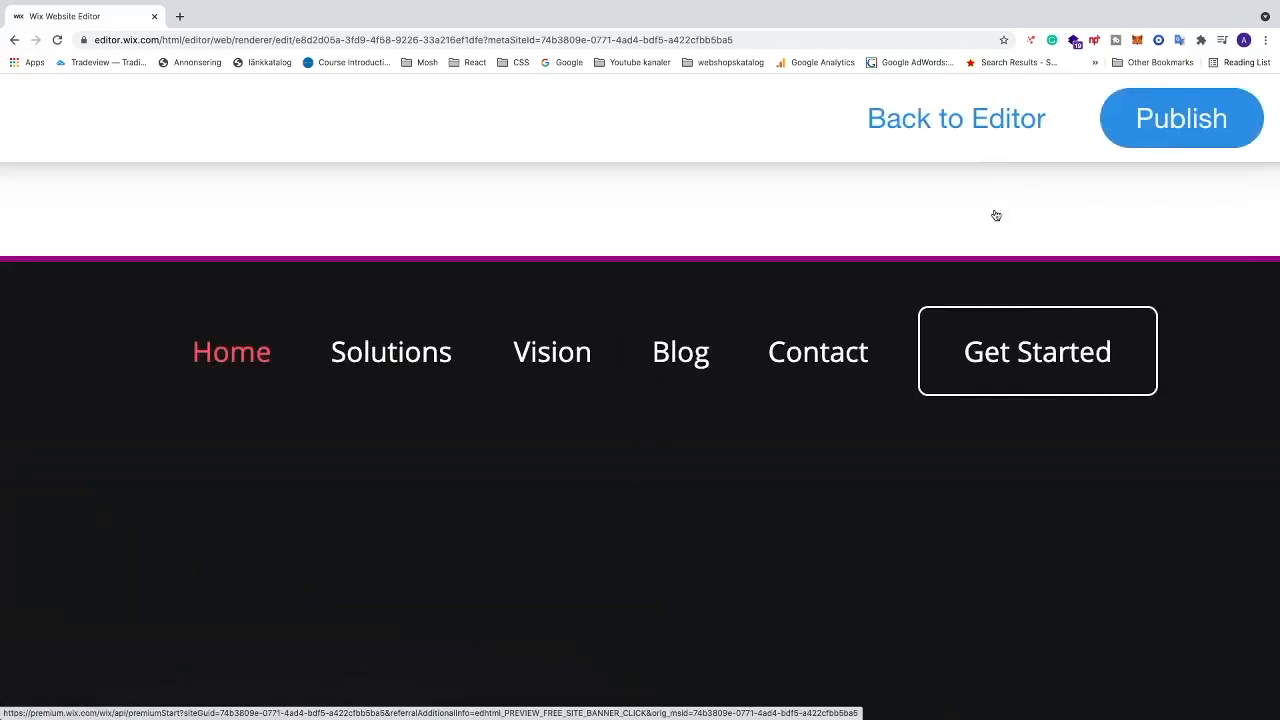
Return from the site preview to the editor on the Vista.io home page.
click(956, 118)
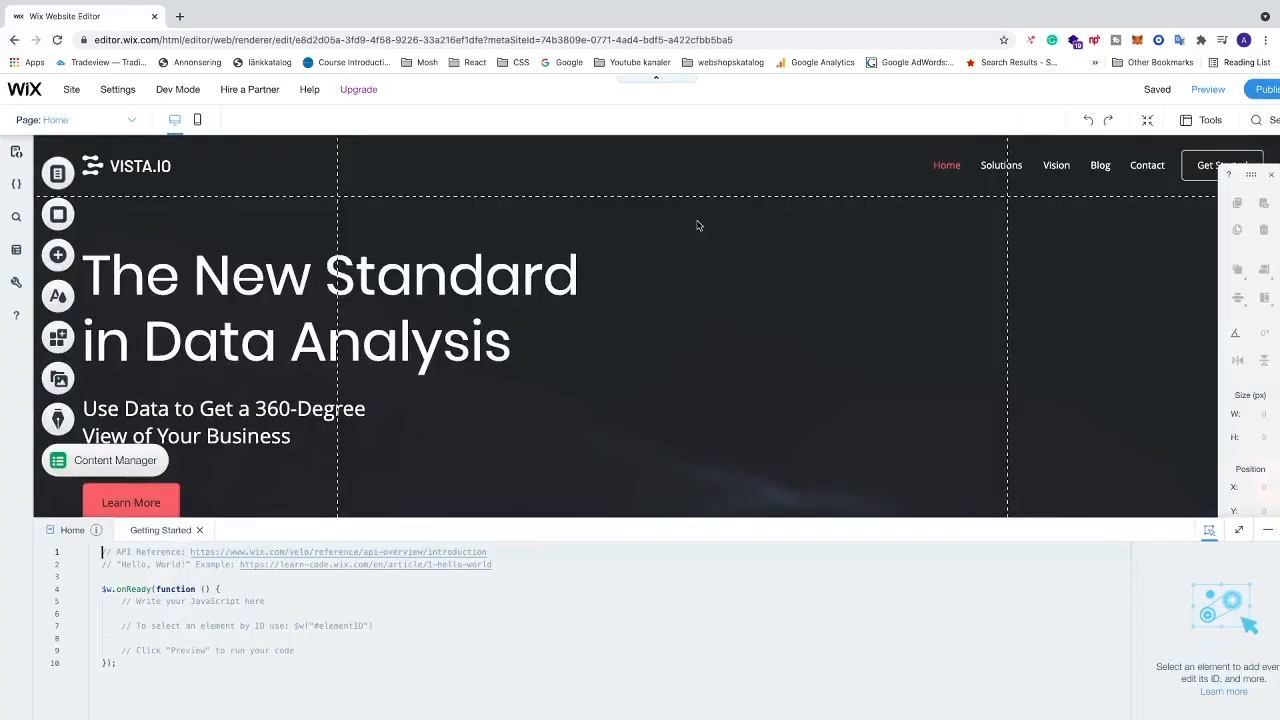
mouse_move(736, 264)
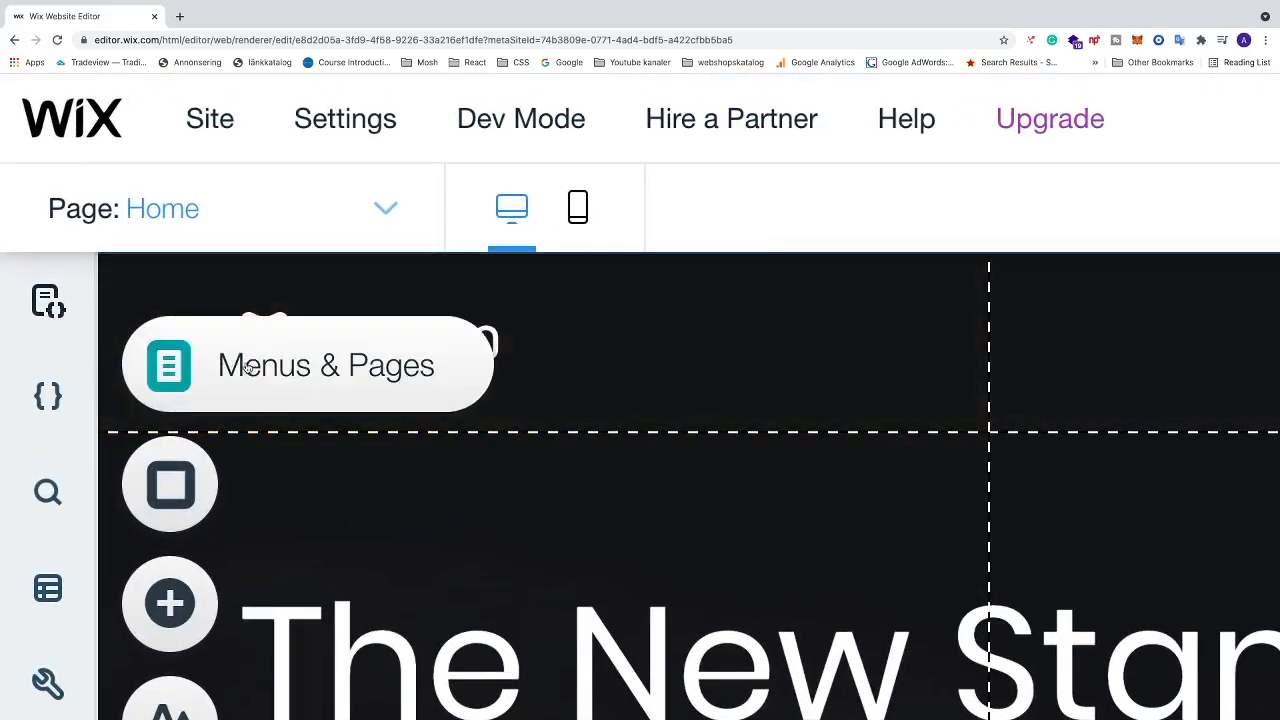
Show the Site Menu panel listing Home, Solutions, Vision, Blog, Get Started and Contact.
click(168, 364)
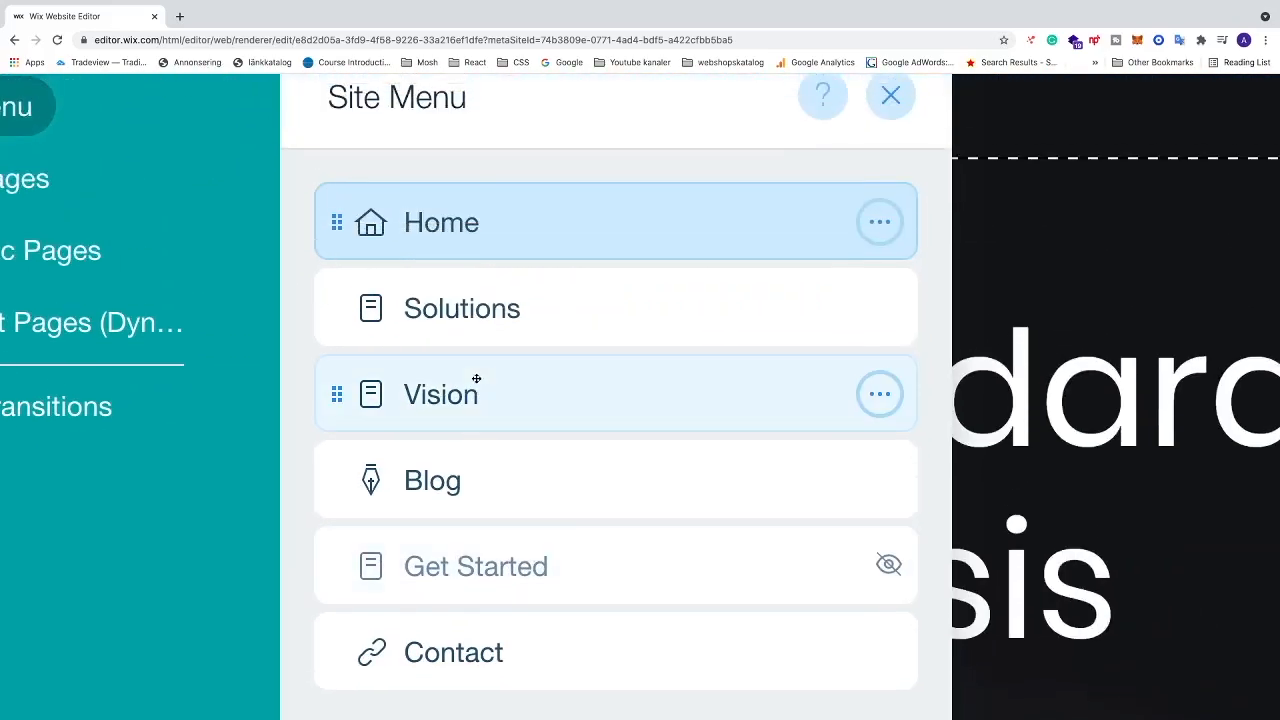
scroll(down, 3)
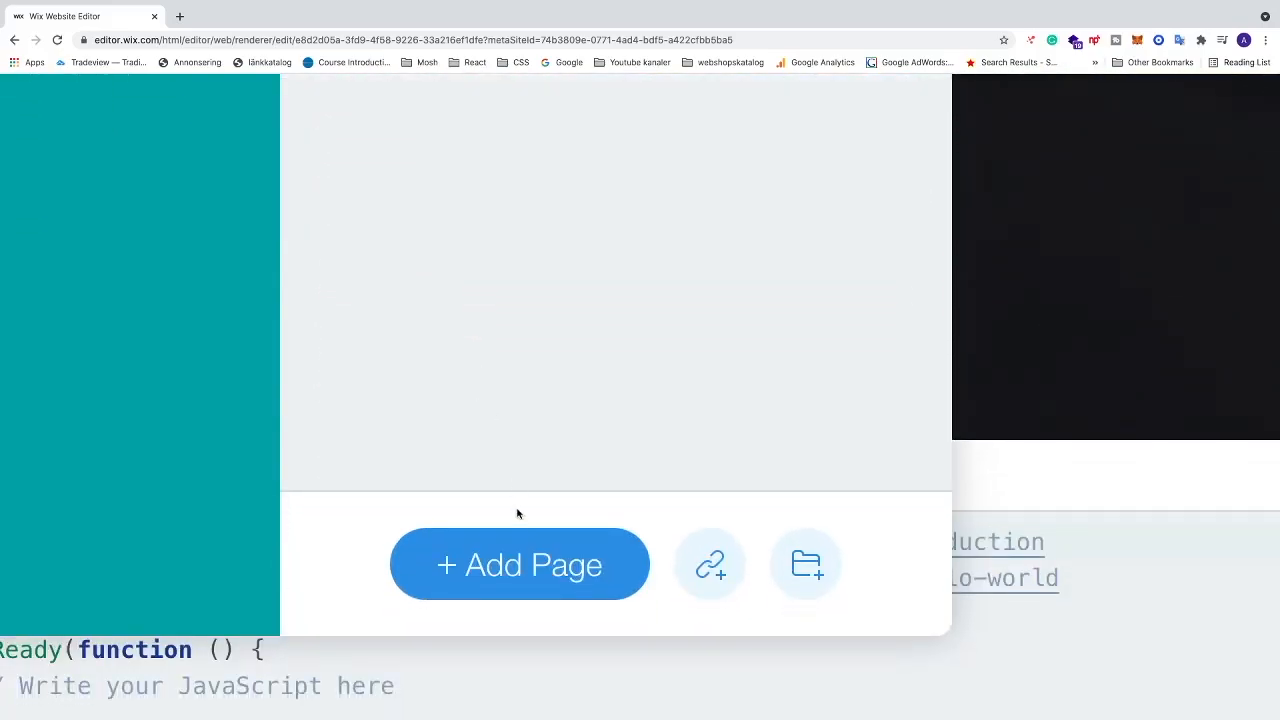
mouse_move(518, 568)
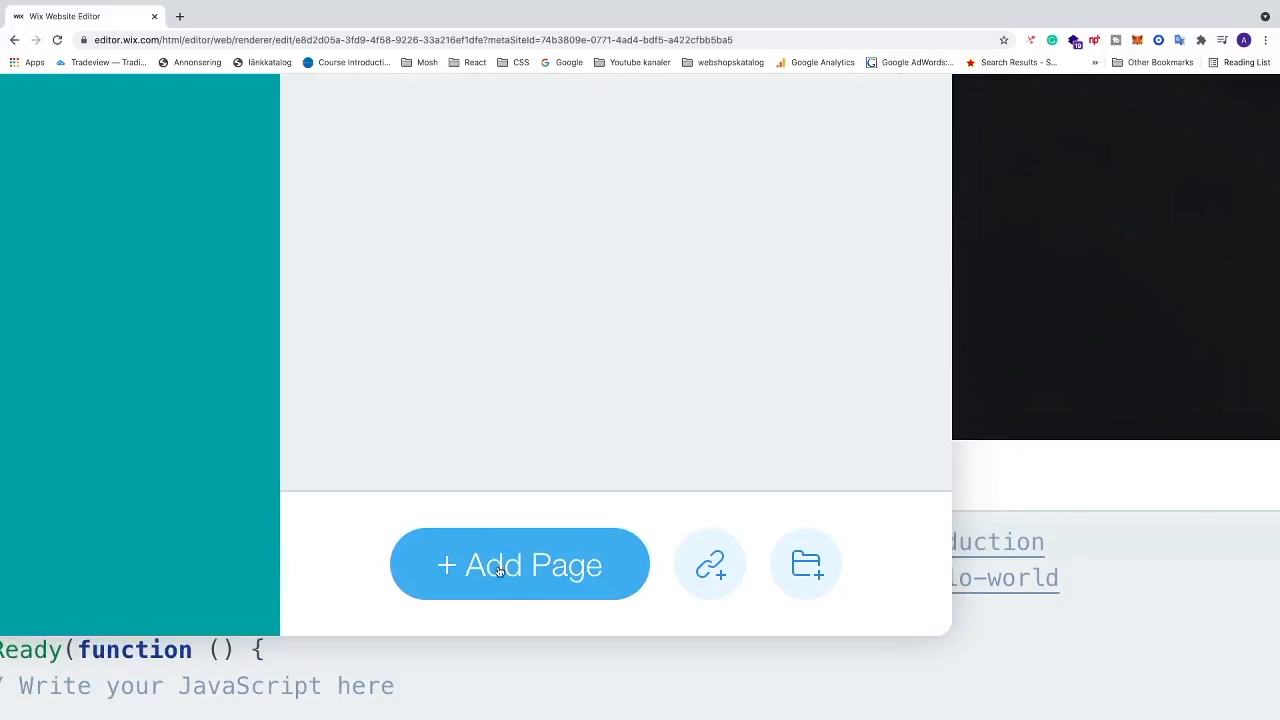
Start adding a new page, bringing up the Services page template gallery.
click(520, 564)
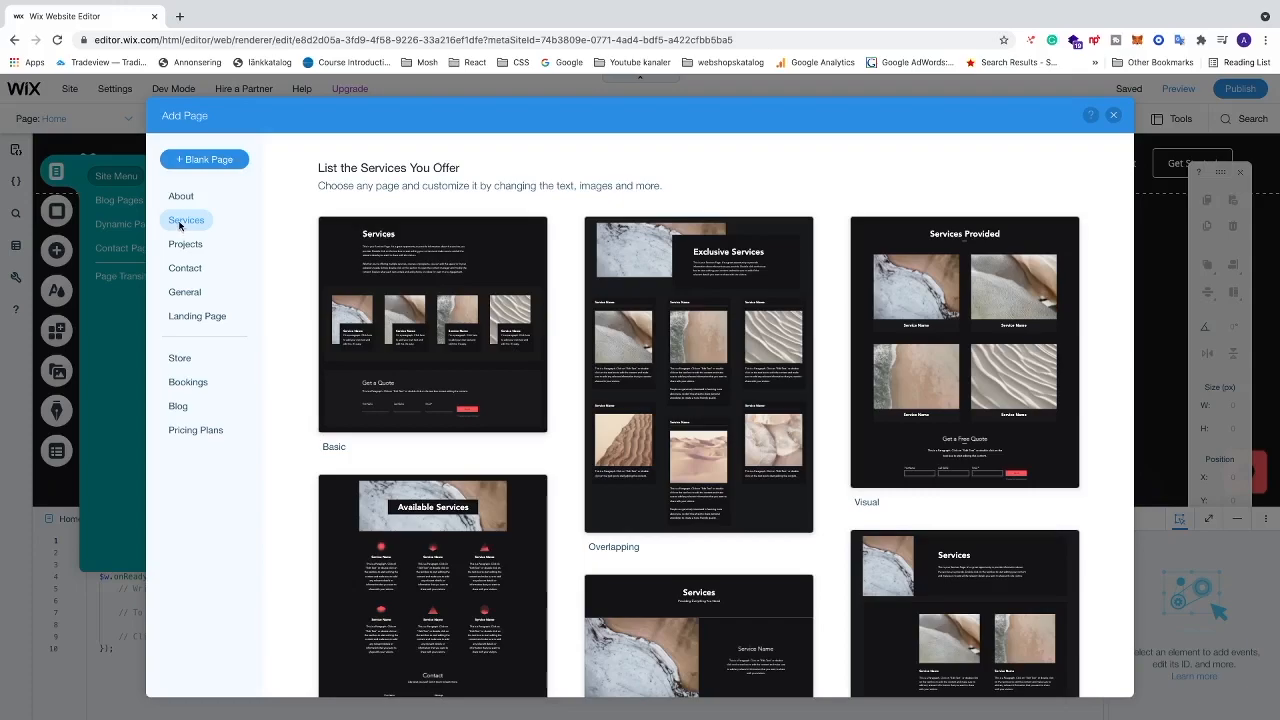
mouse_move(432, 320)
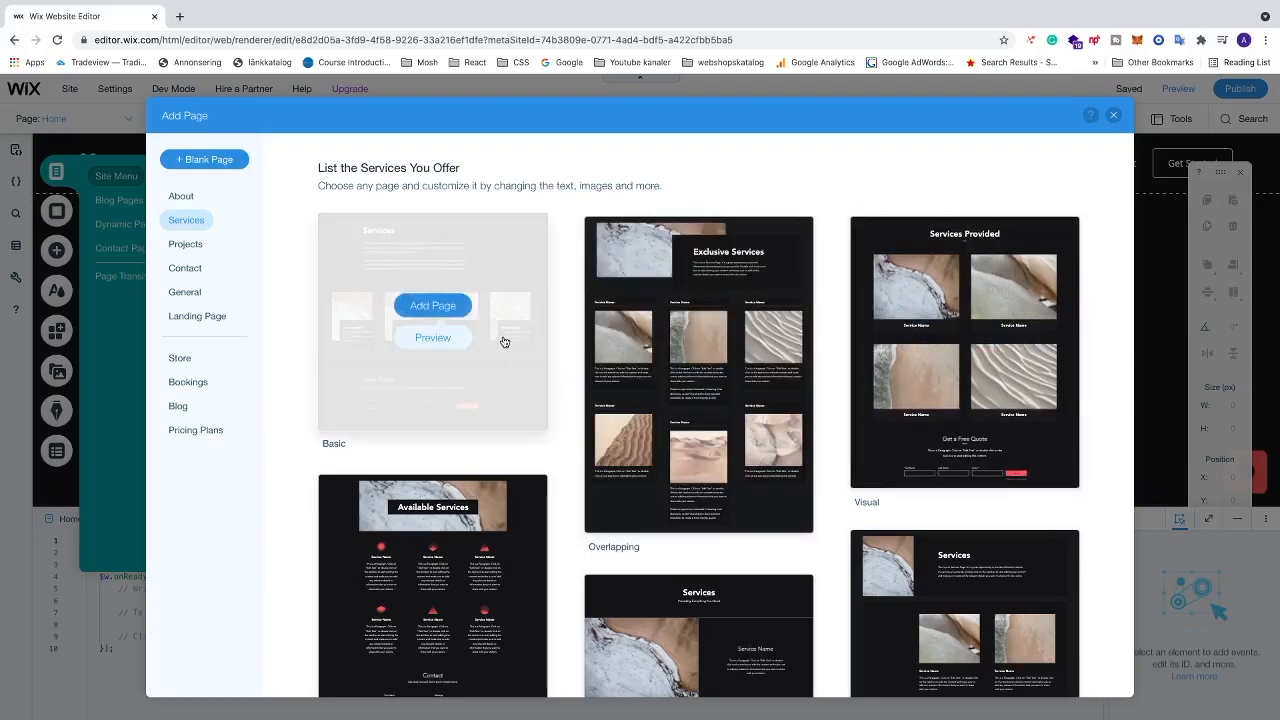
mouse_move(432, 304)
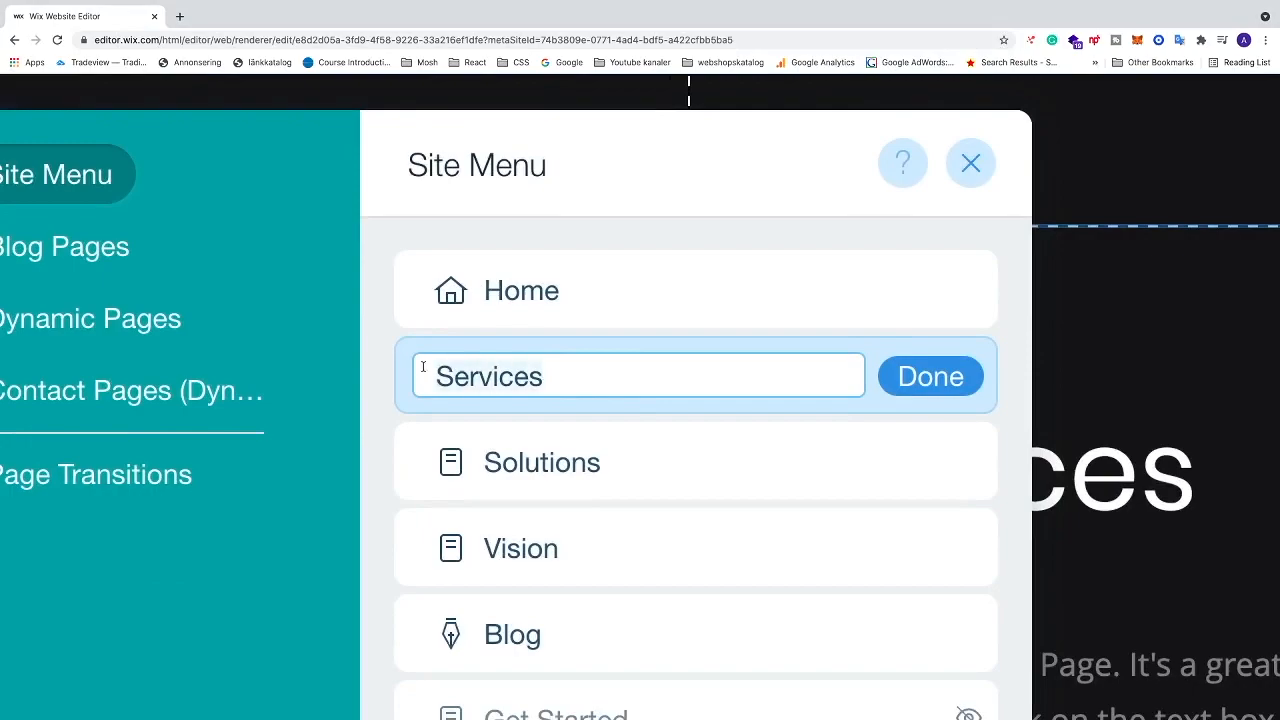
Name the new page 'Solution 1' and confirm it in the site menu.
text(Solution 1)
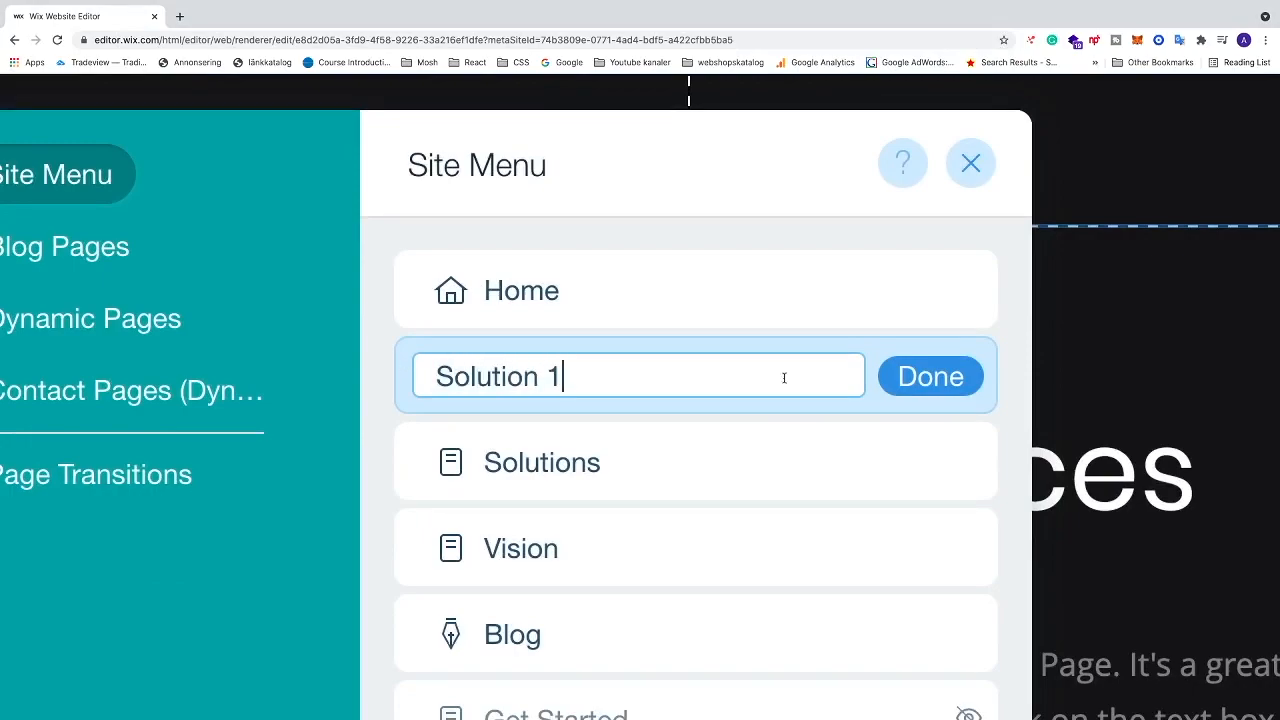
click(928, 376)
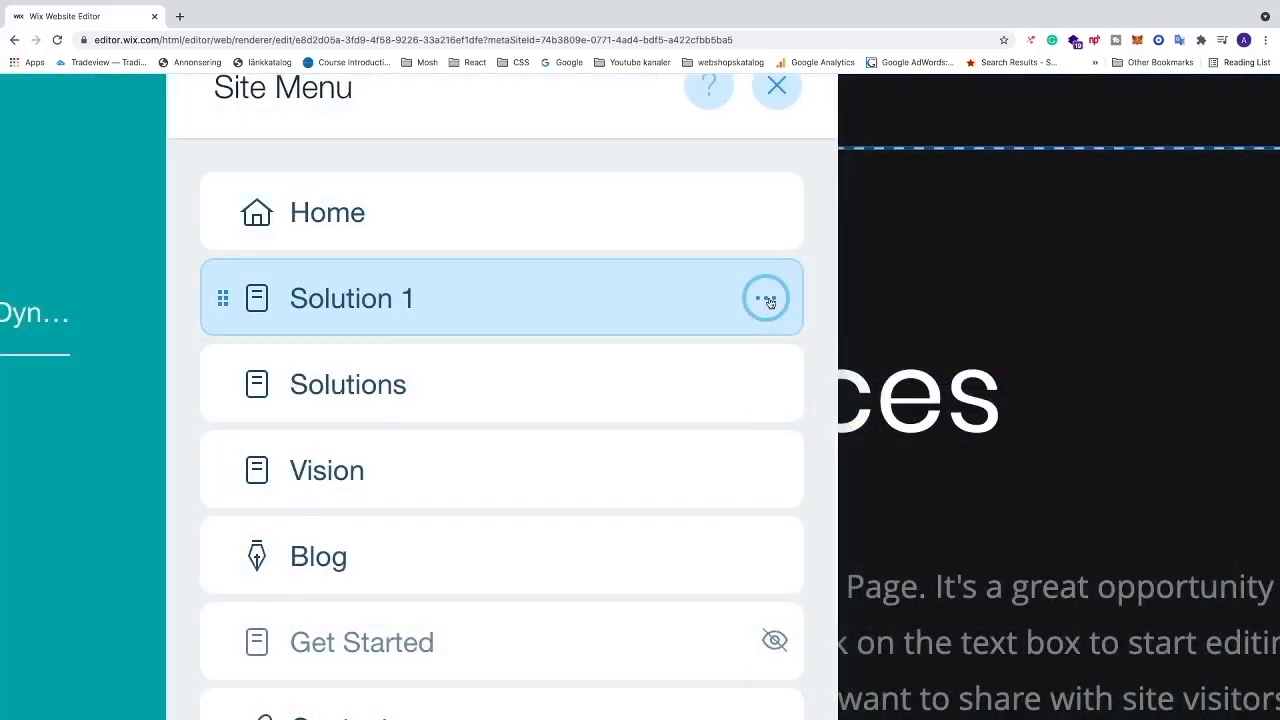
Duplicate Solution 1 and start naming the copy 'Solution'.
click(766, 298)
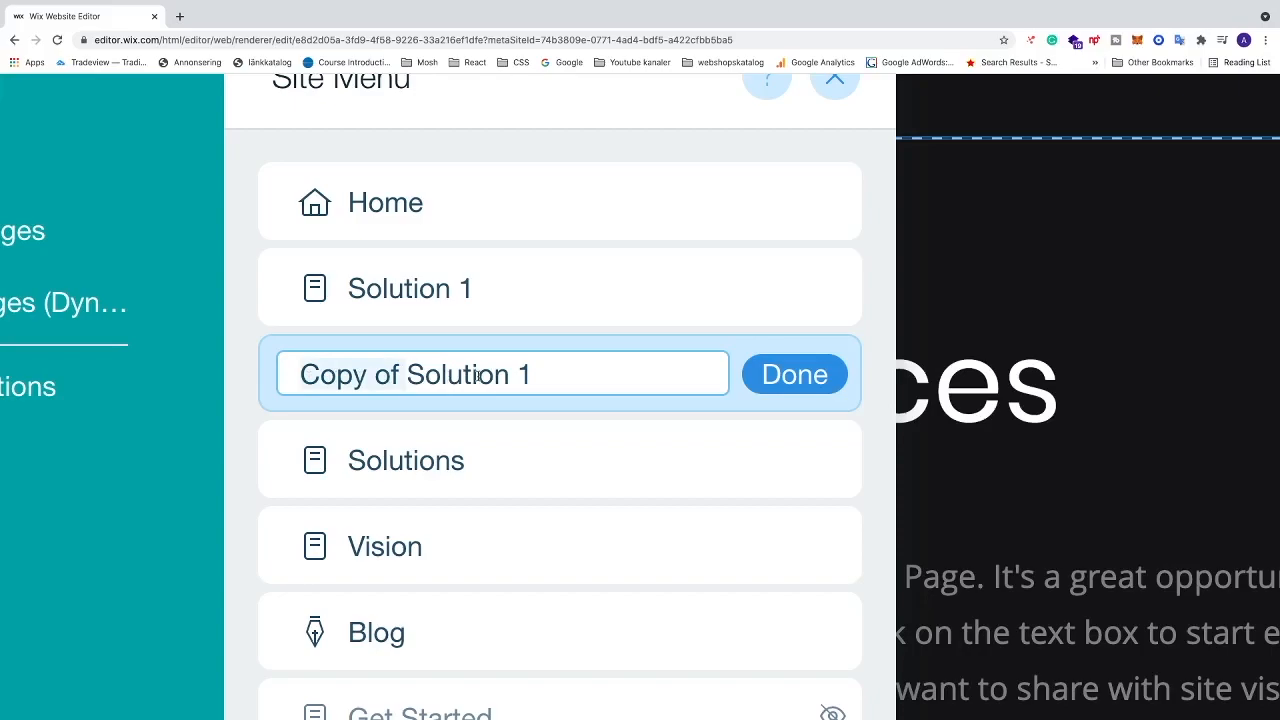
text(Solution)
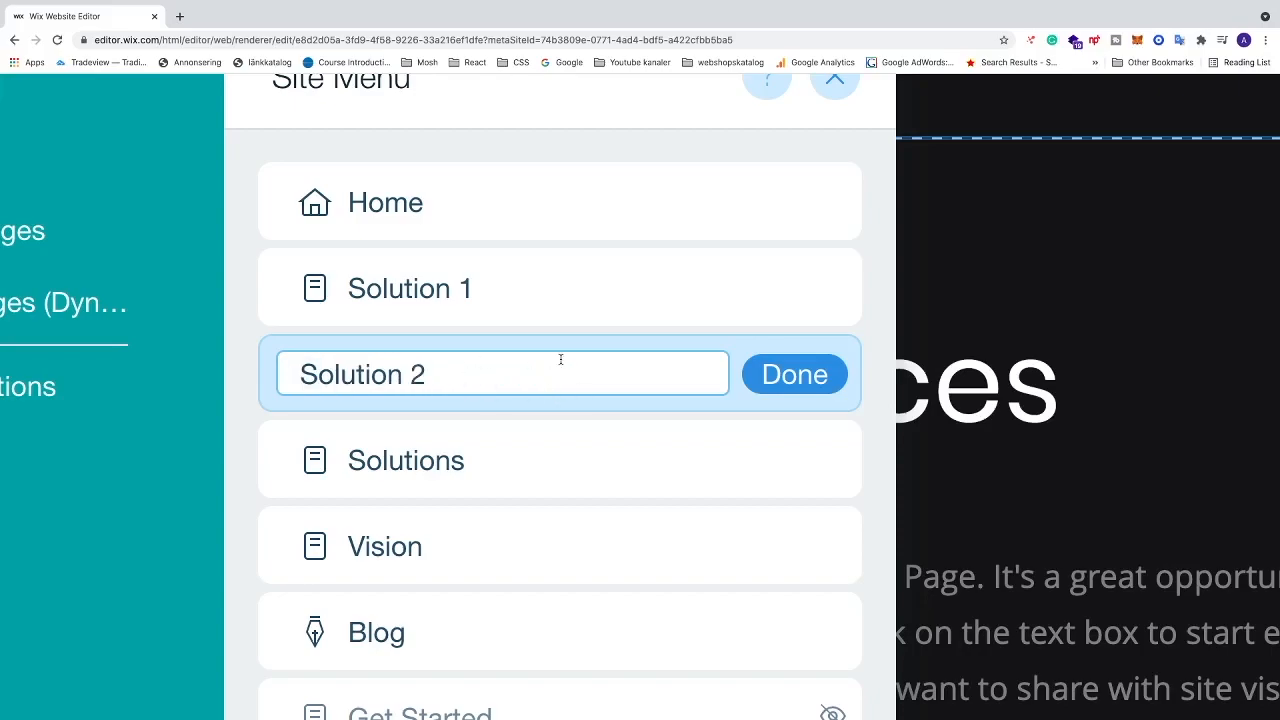
Confirm the copy as 'Solution 2' and drag Solution 1 under Solutions.
click(794, 374)
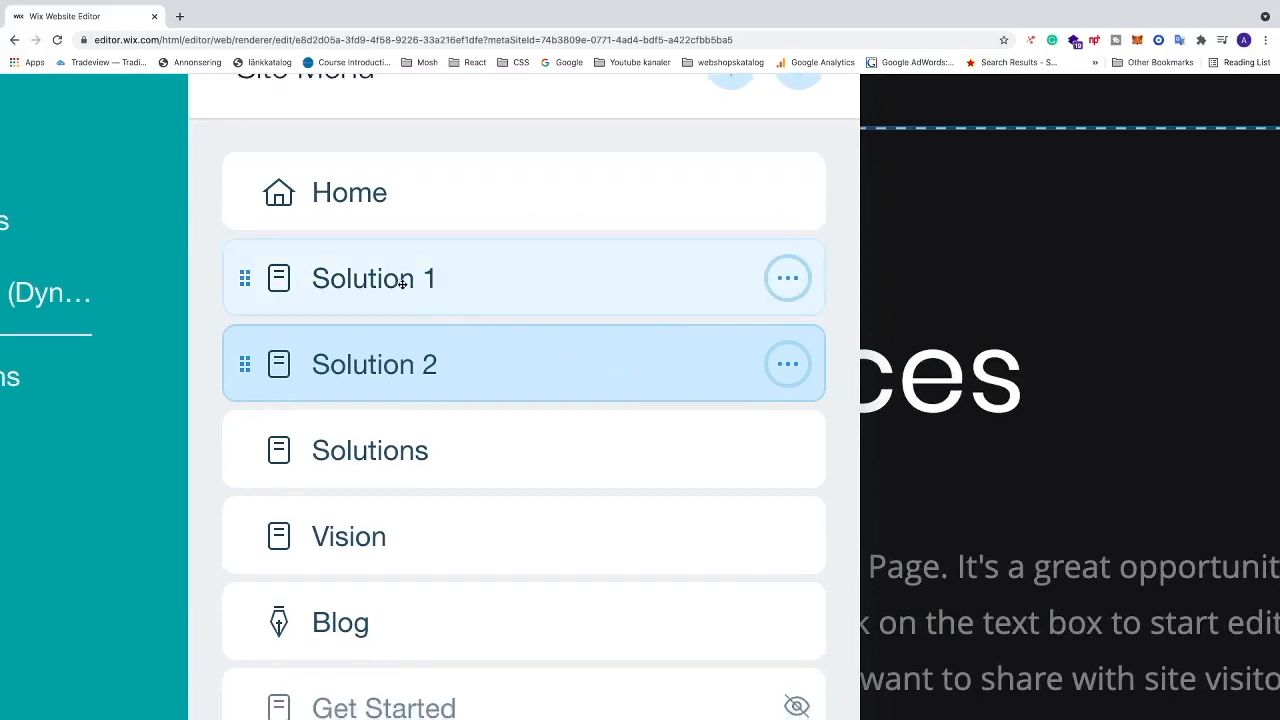
mouse_move(448, 332)
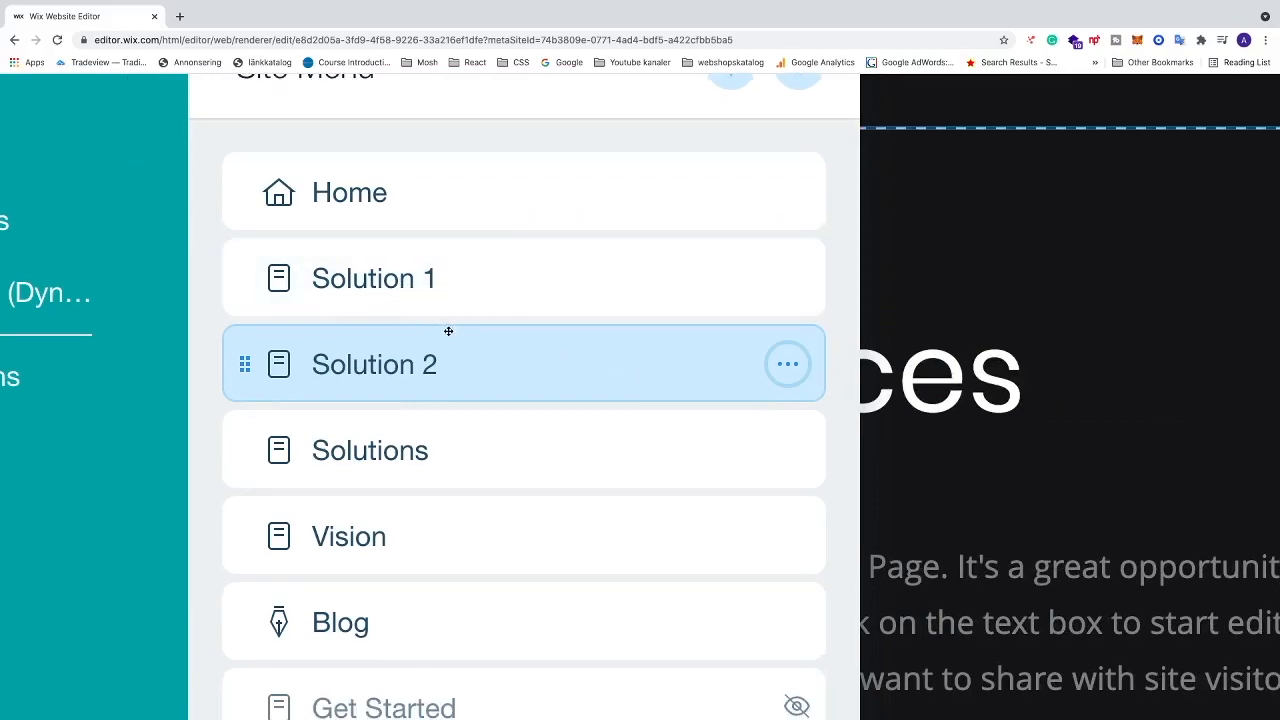
mouse_move(396, 454)
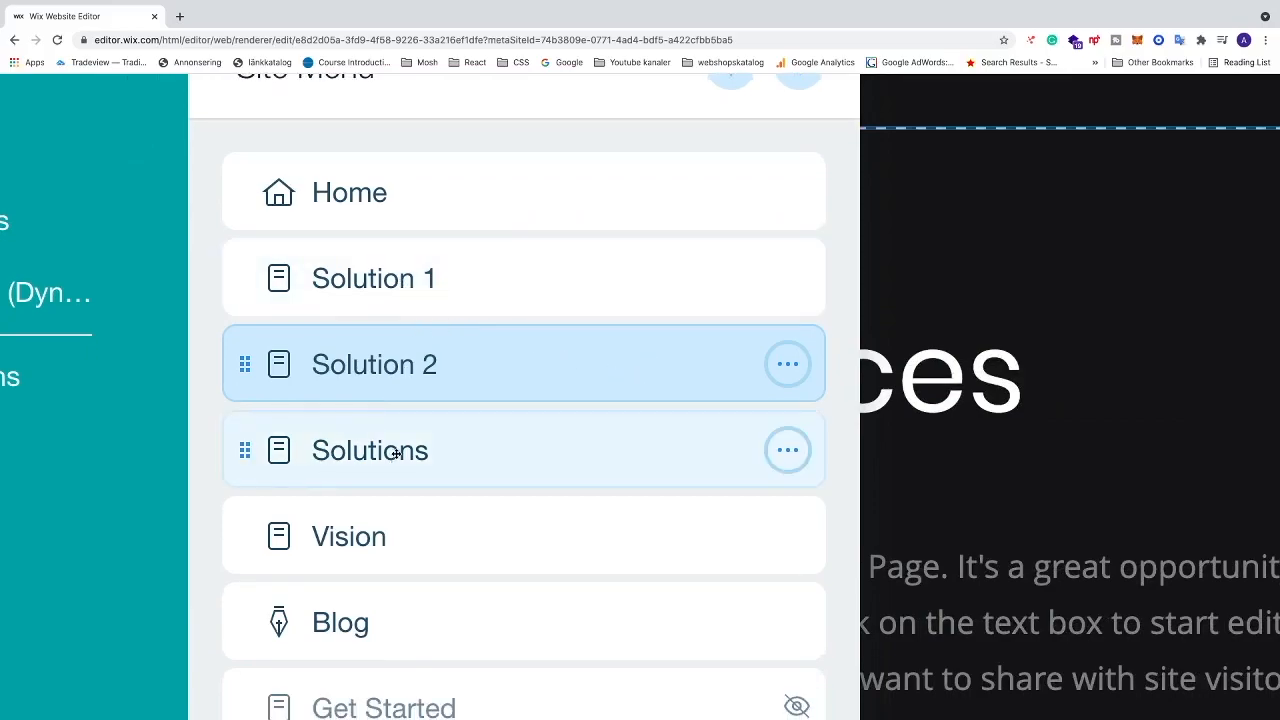
drag(244, 364, 248, 400)
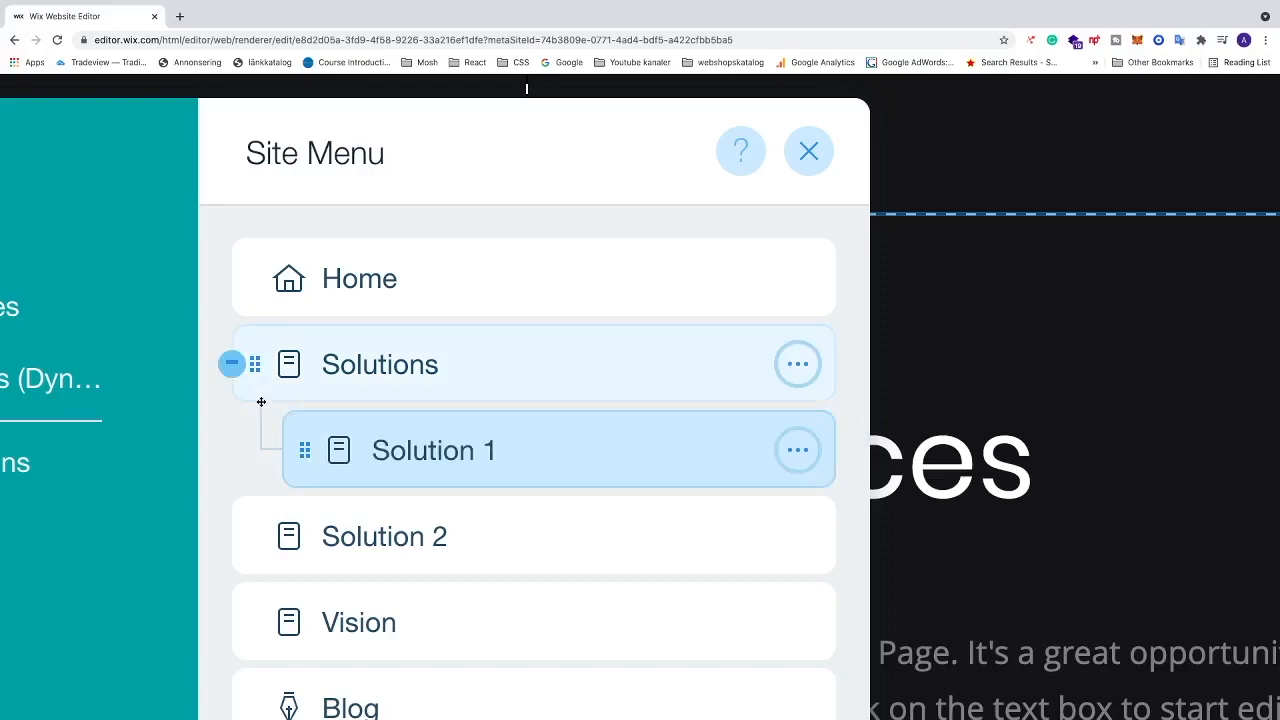
mouse_move(262, 408)
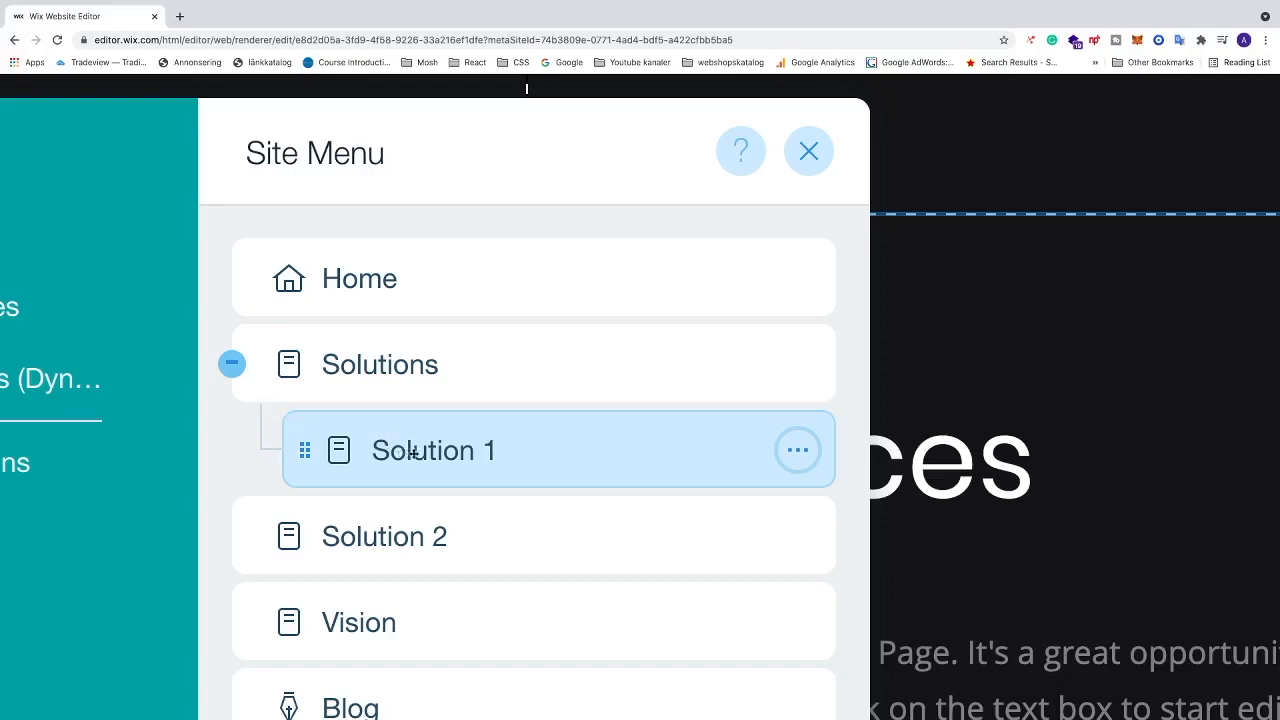
mouse_move(404, 402)
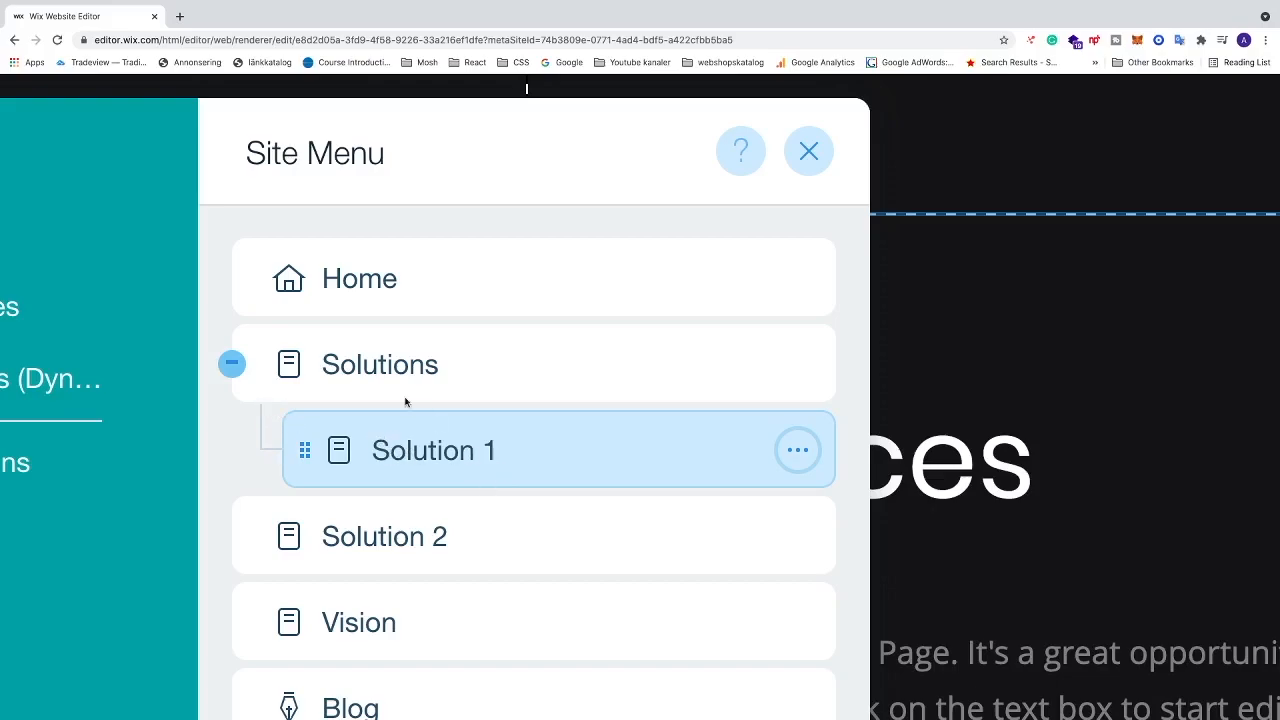
Scroll the site menu to view Solution 1 nested under Solutions above Solution 2.
scroll(down, 3)
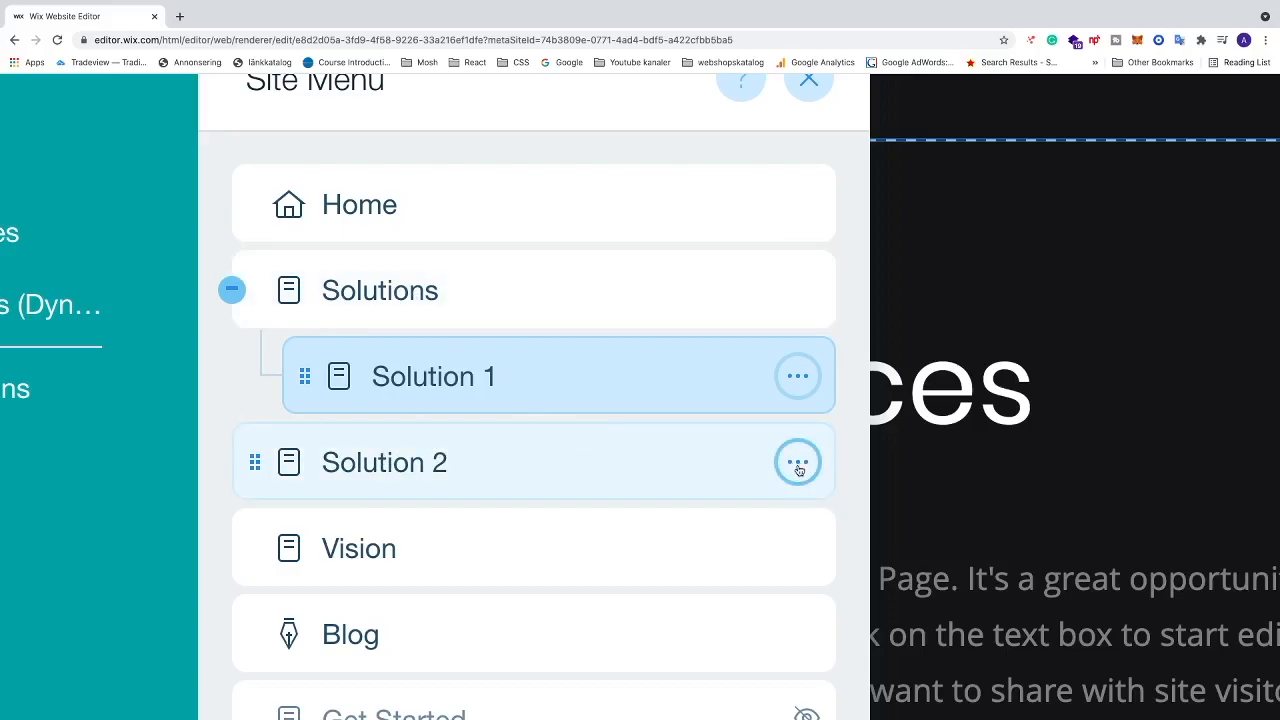
Make Solution 2 a subpage of Solutions via its page options menu.
click(796, 460)
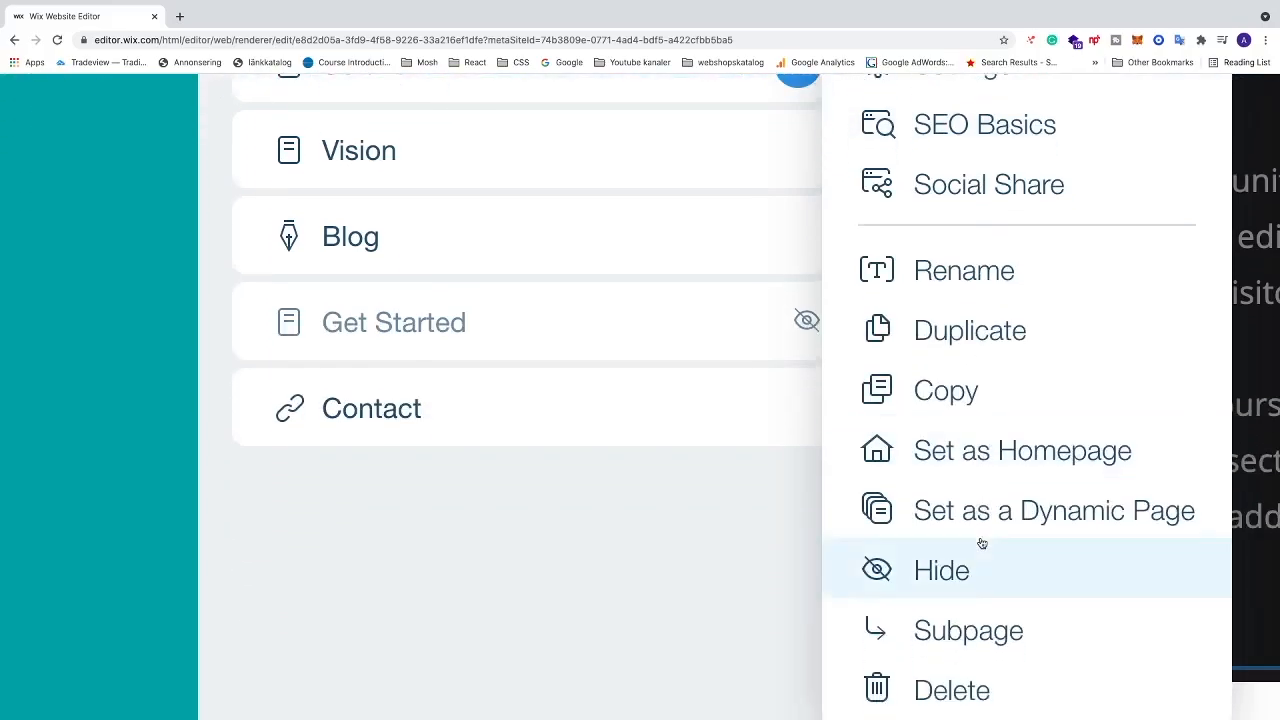
scroll(down, 3)
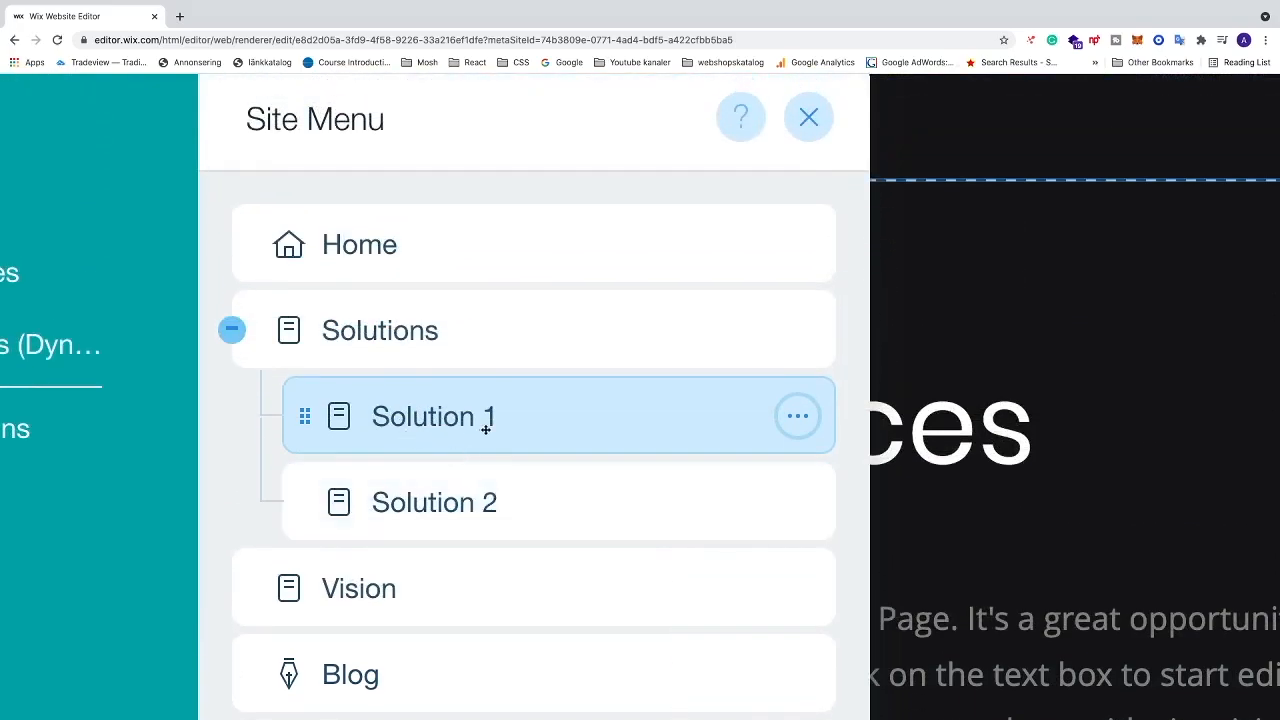
mouse_move(396, 348)
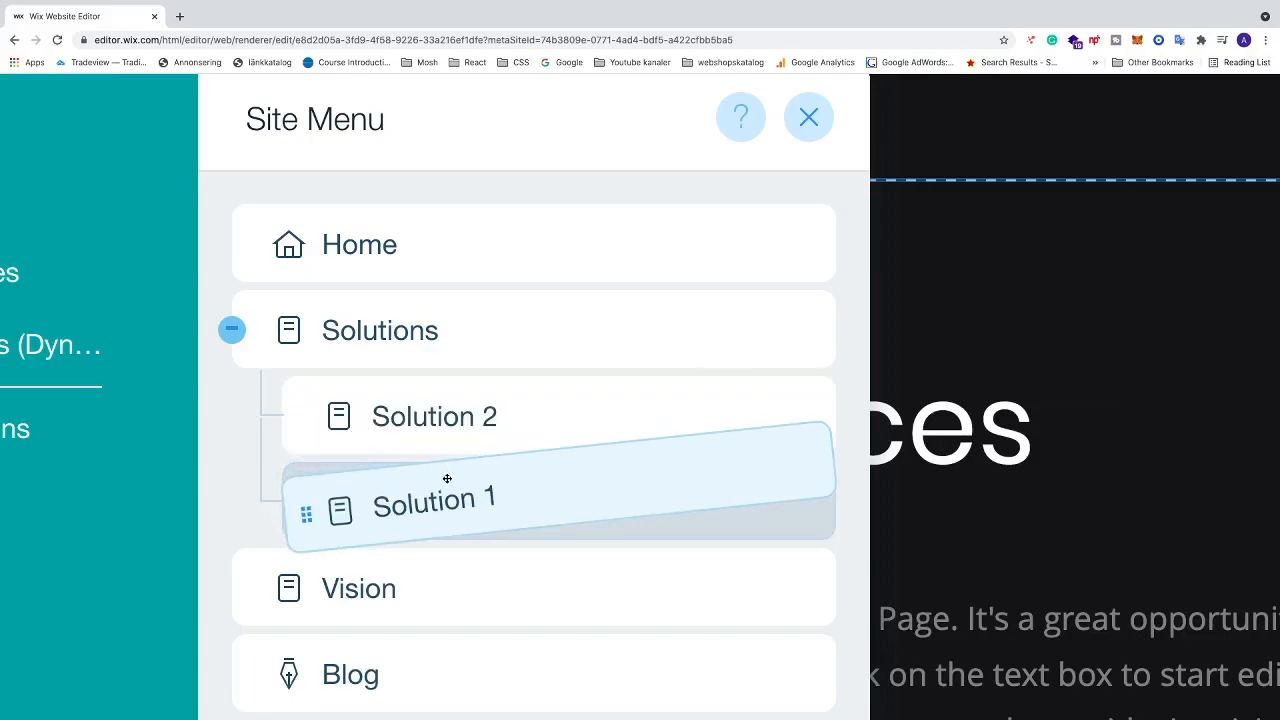
Reorder so Solution 1 stays above Solution 2, then close the site menu.
drag(448, 480, 448, 502)
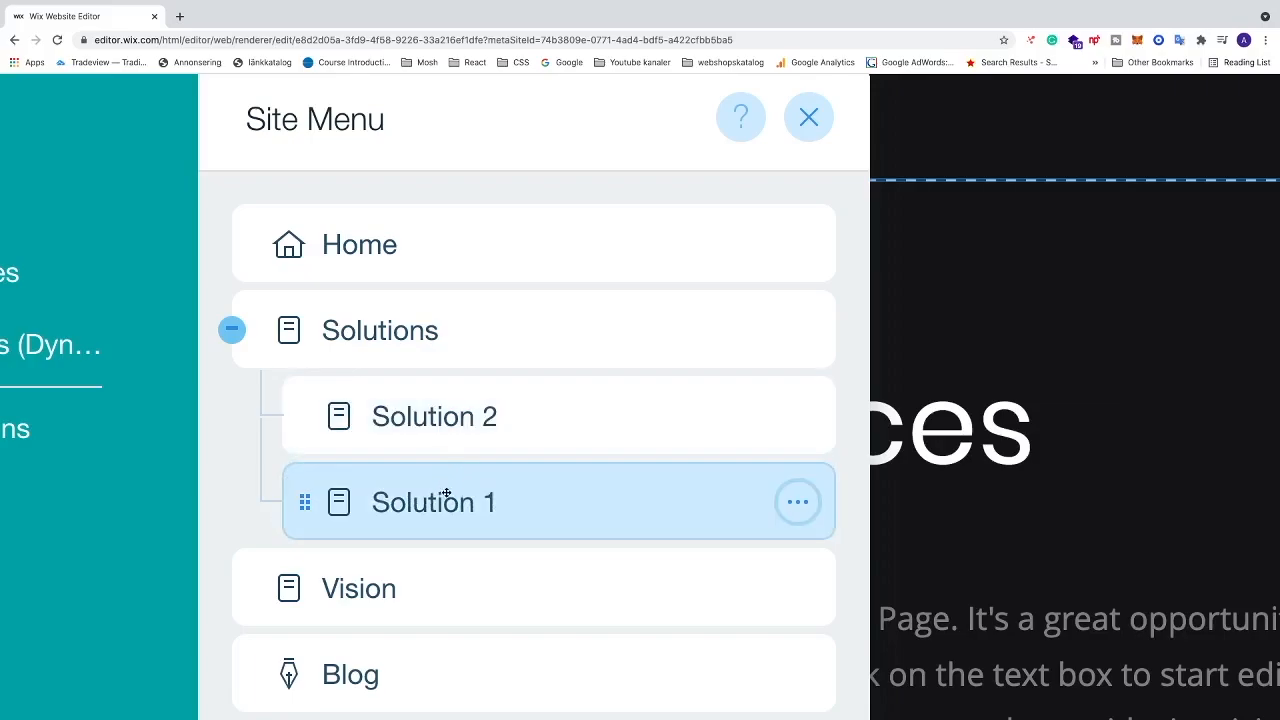
drag(448, 502, 448, 416)
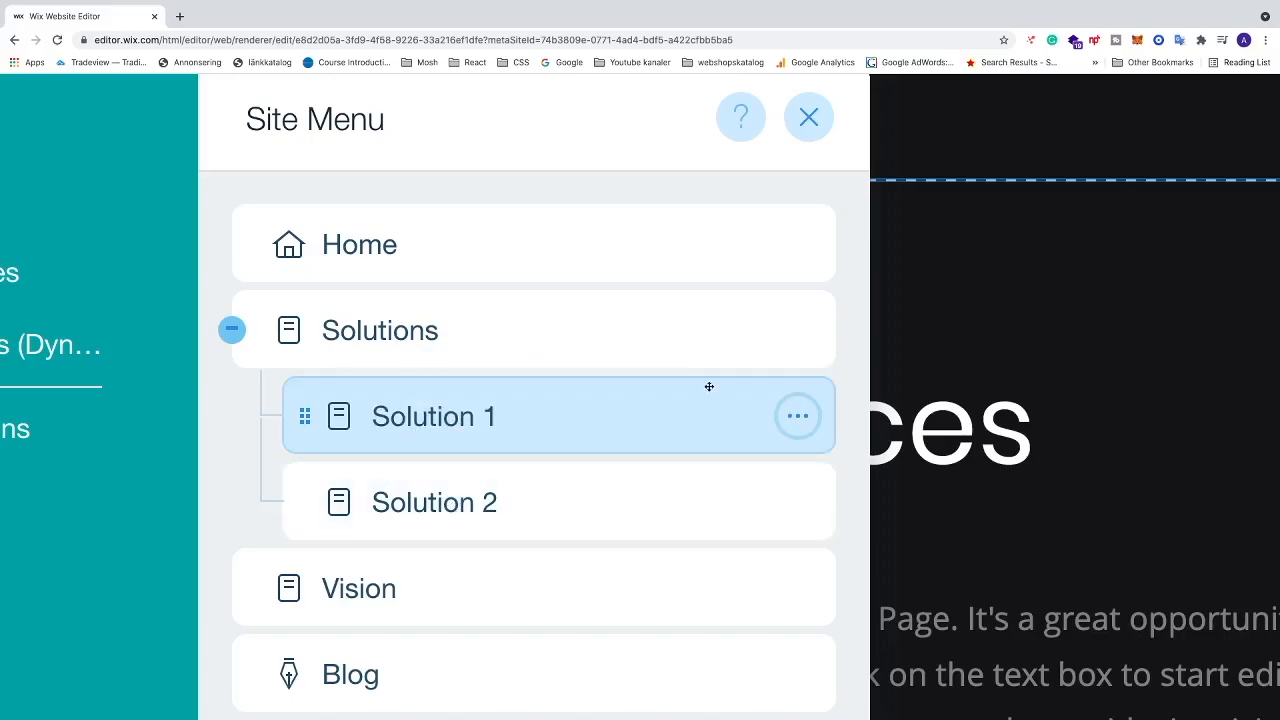
click(808, 116)
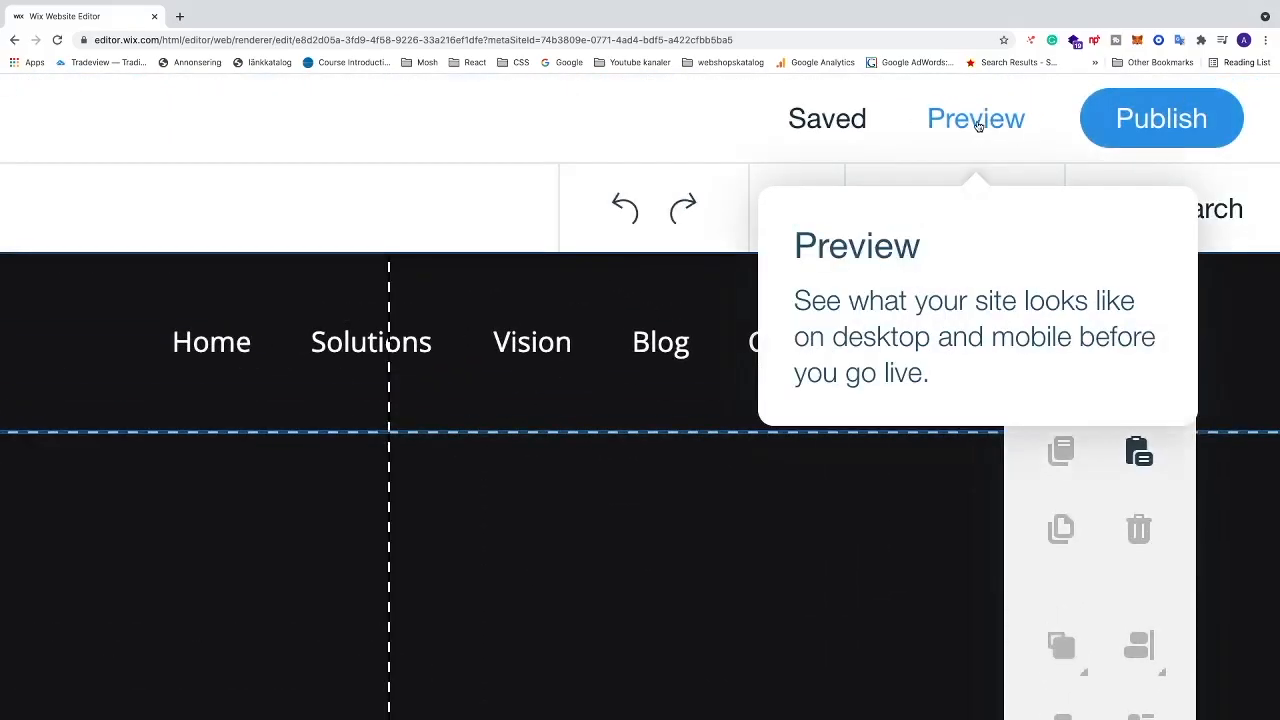
Preview the site showing Solutions in the top navigation menu.
click(976, 118)
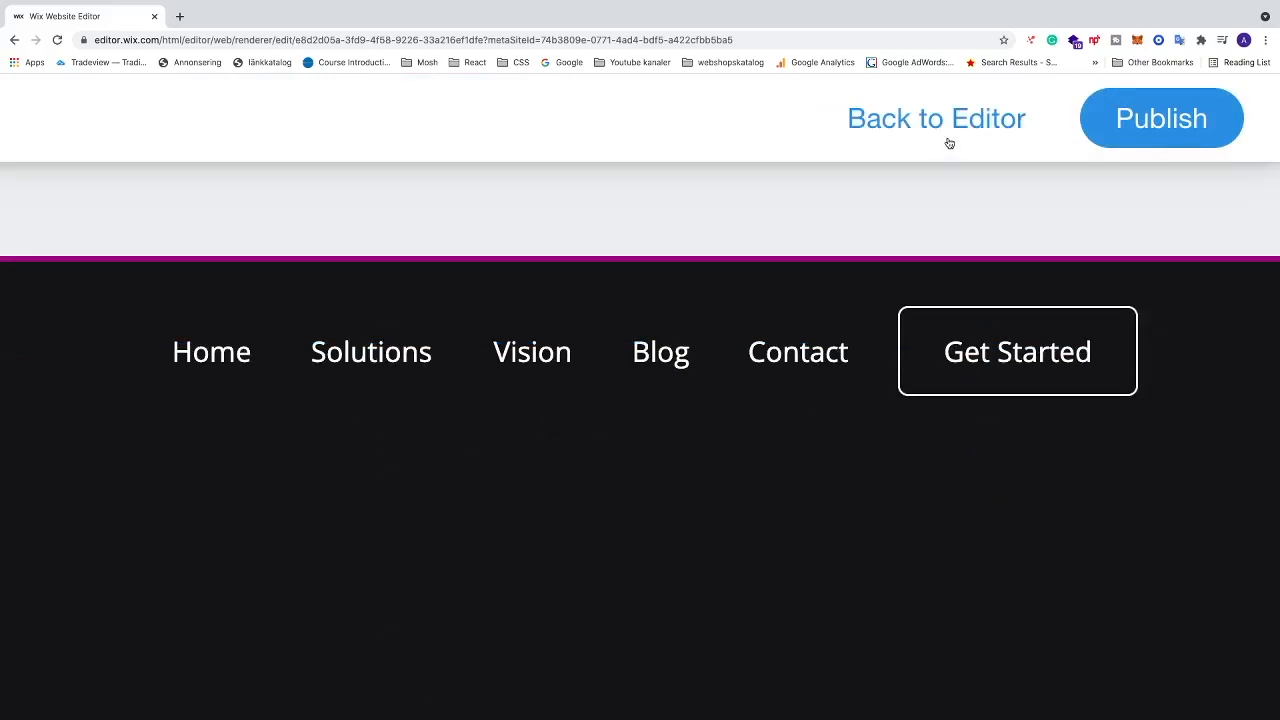
mouse_move(408, 432)
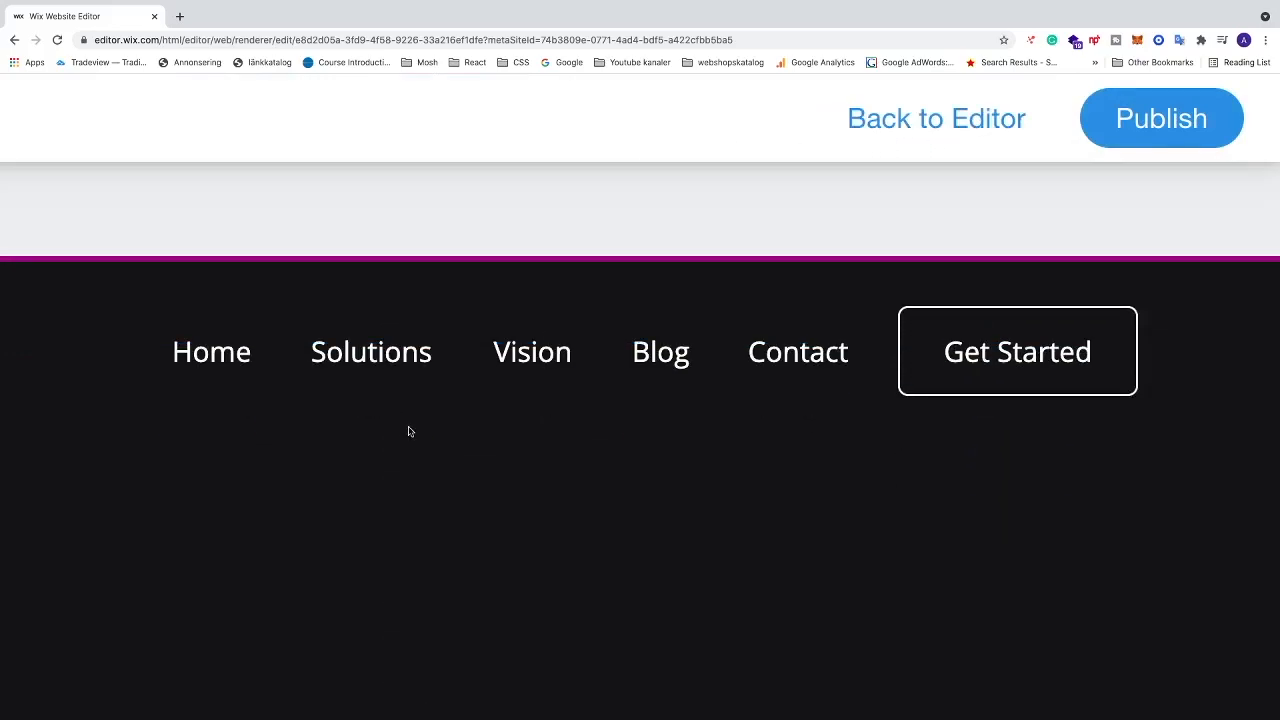